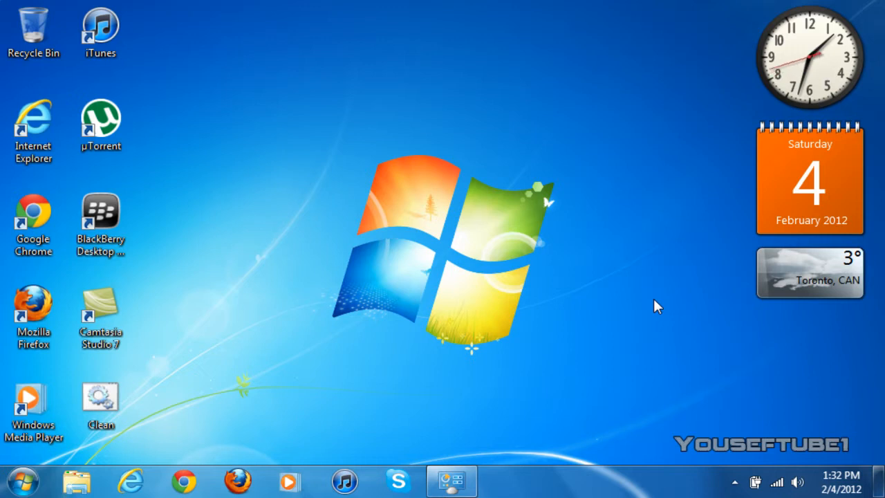
mouse_move(492, 321)
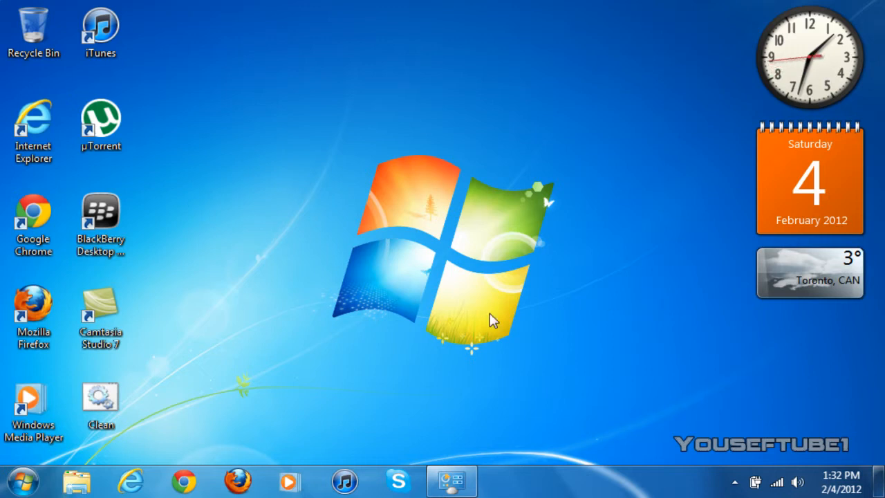
mouse_move(261, 124)
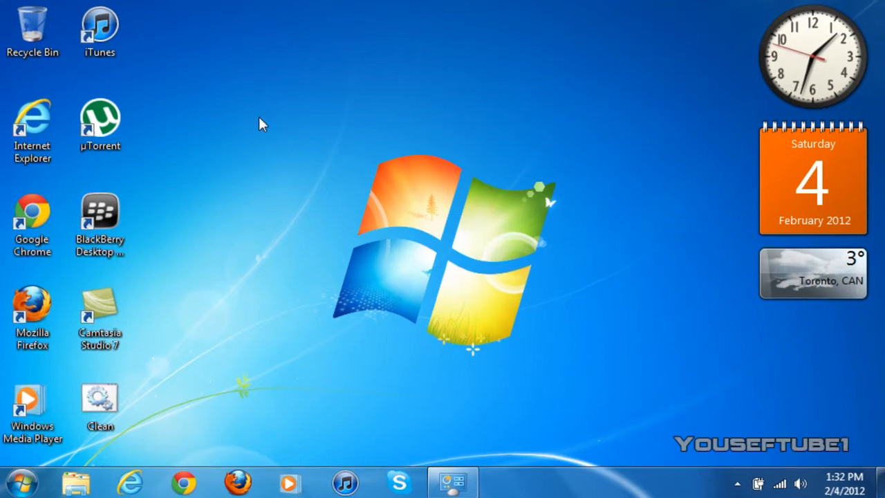
Step: Create a new folder on the desktop with its default name 'New folder'
right_click(263, 125)
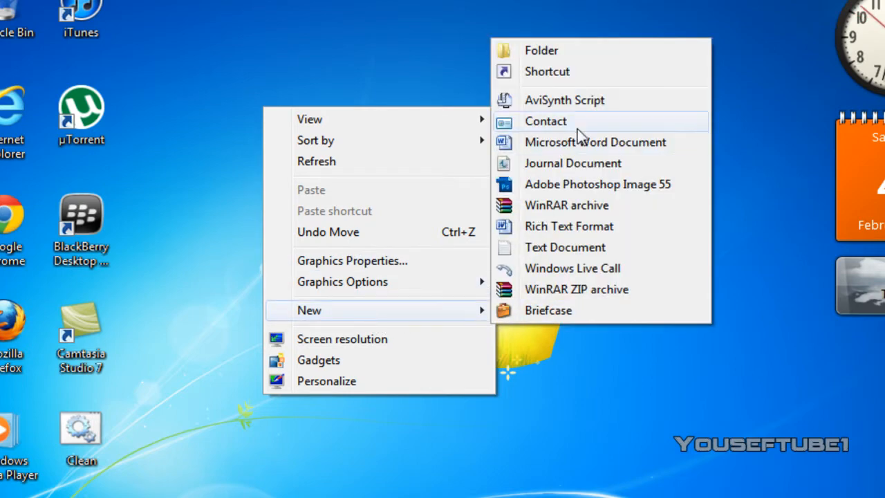
click(540, 50)
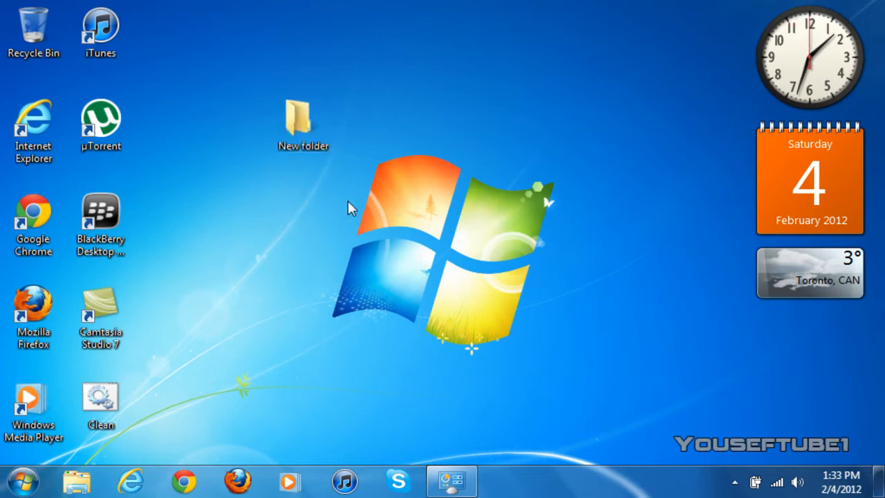
mouse_move(11, 473)
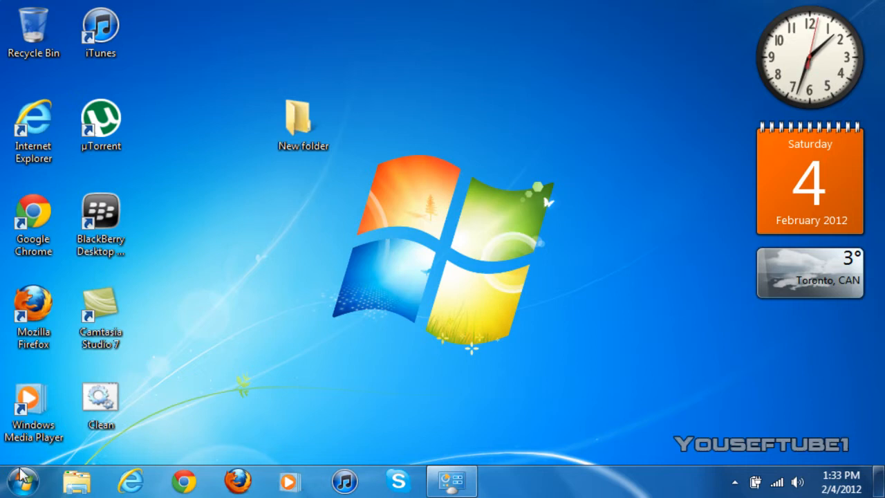
Step: Search the Start menu for 'character map' to launch Character Map
click(20, 481)
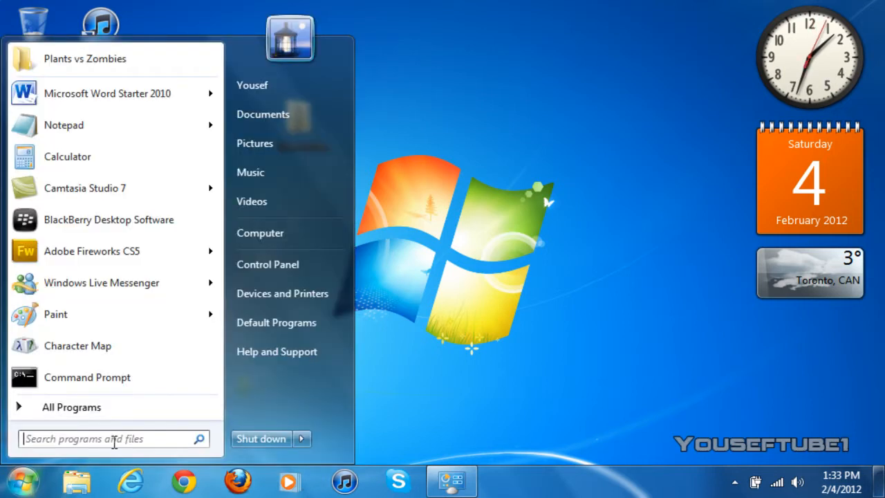
click(110, 438)
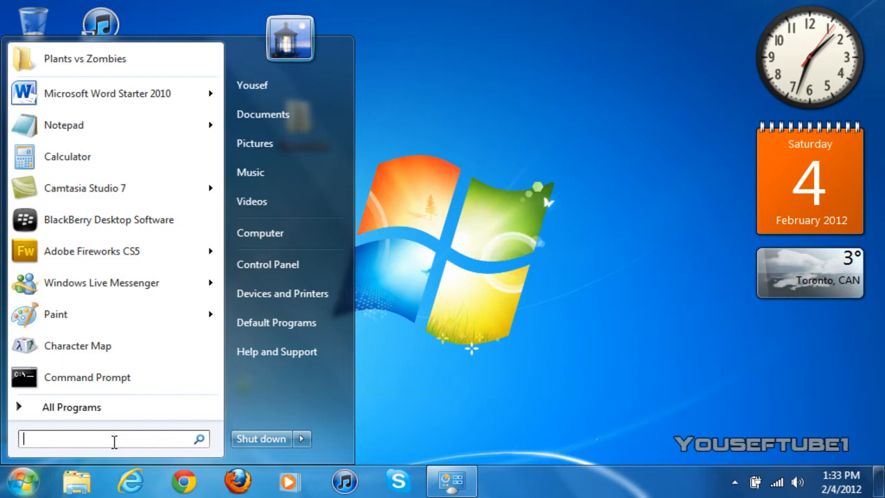
text(character map)
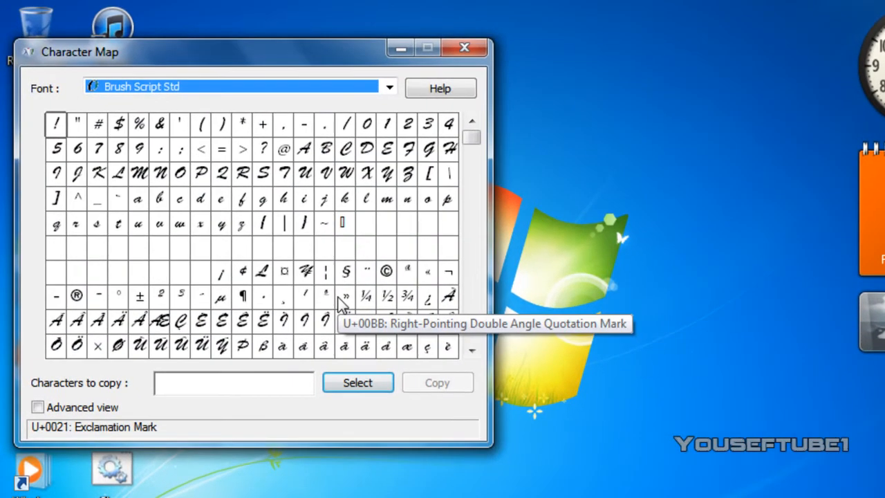
mouse_move(367, 223)
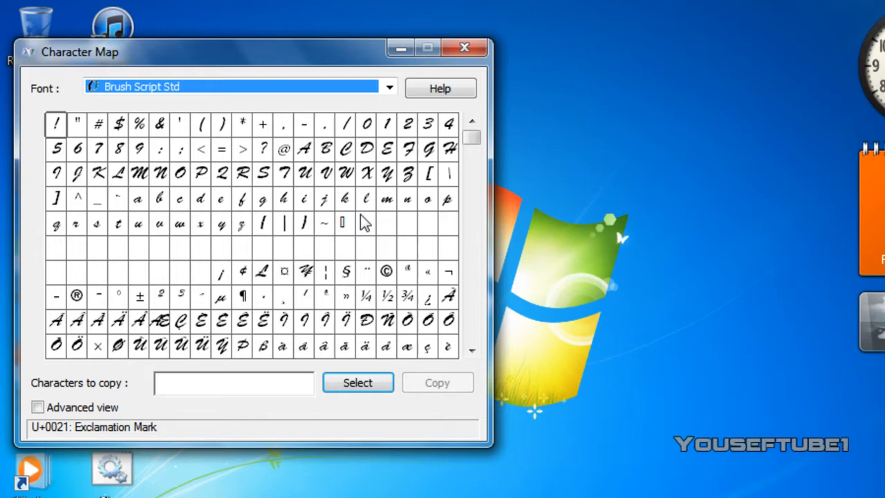
mouse_move(341, 221)
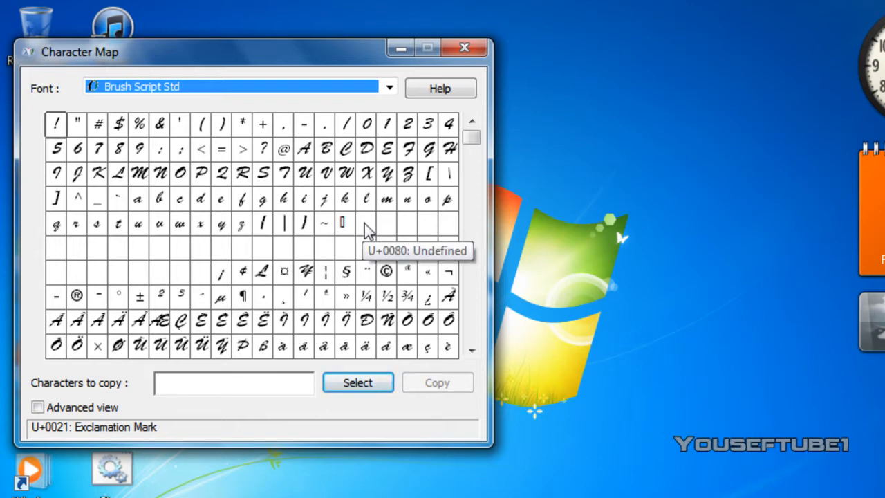
mouse_move(367, 223)
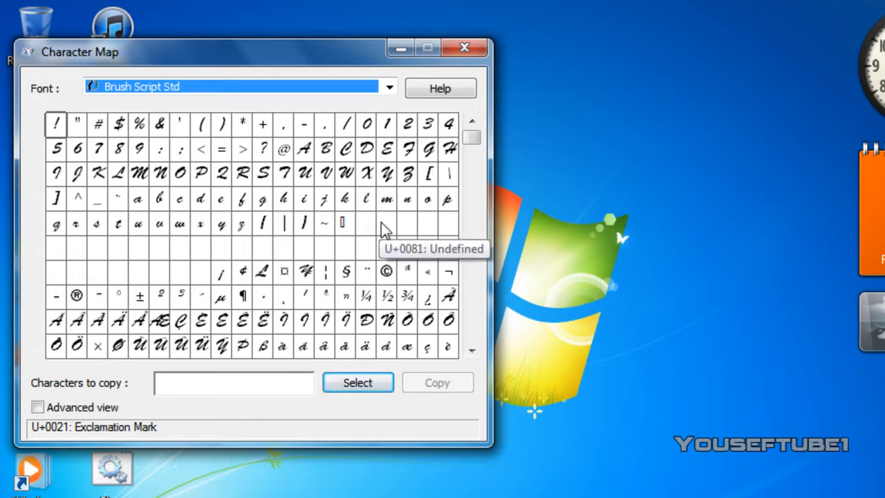
mouse_move(342, 221)
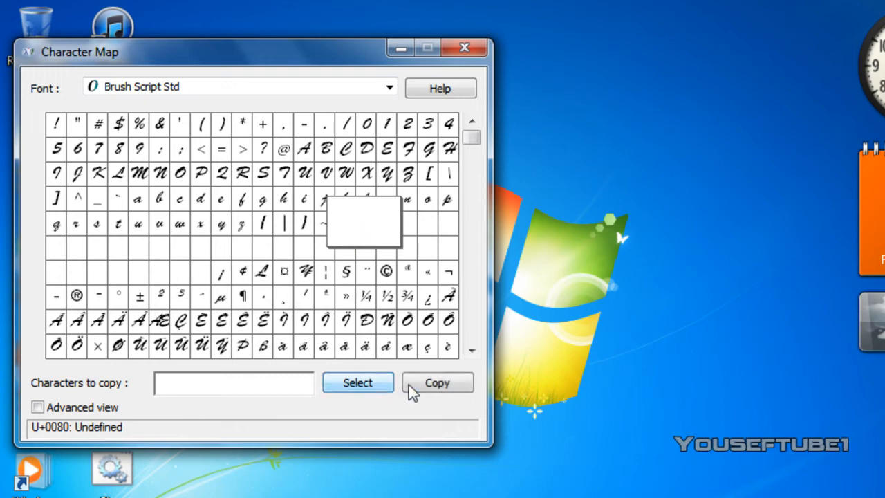
mouse_move(440, 88)
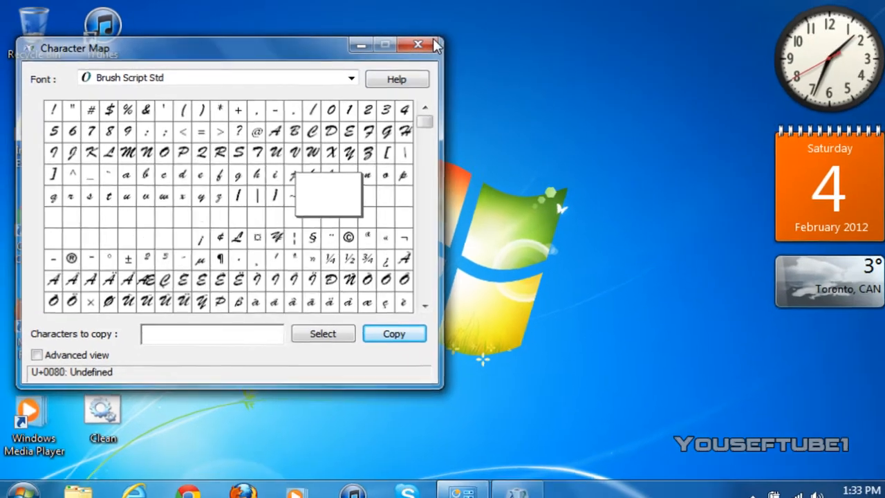
Step: Rename the desktop folder to the pasted blank character so no label shows under its icon
click(417, 44)
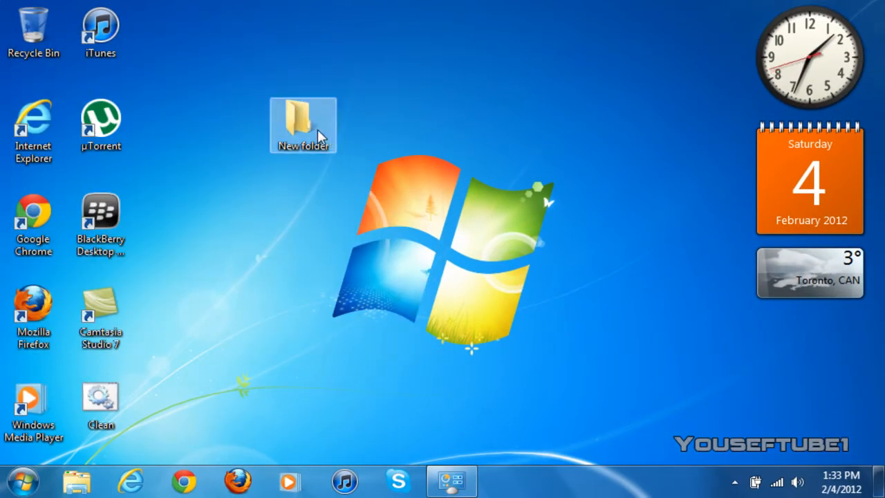
right_click(303, 124)
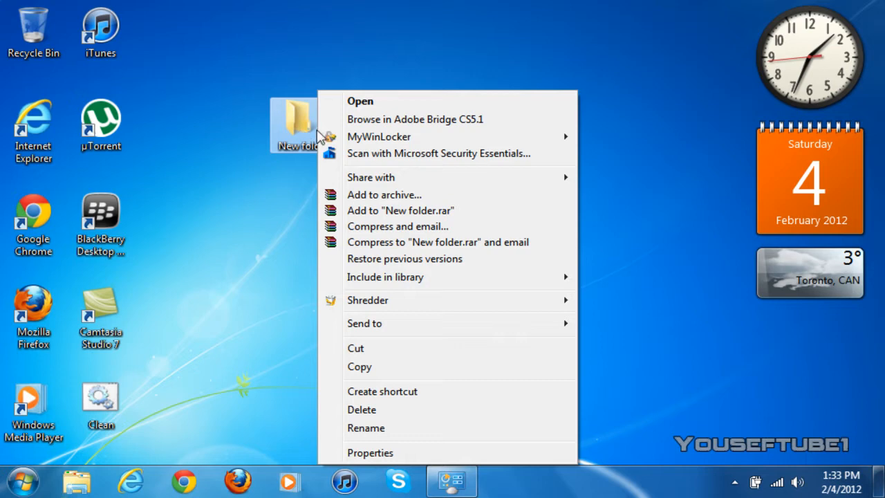
click(365, 429)
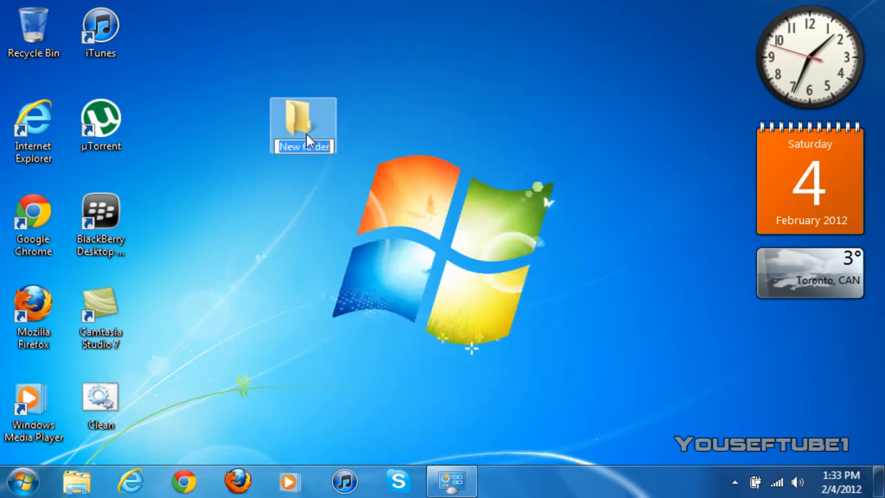
right_click(303, 147)
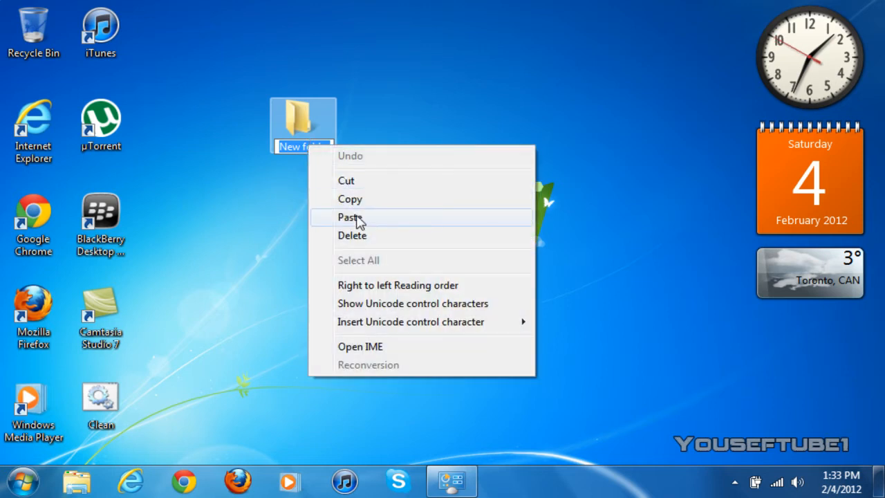
click(349, 217)
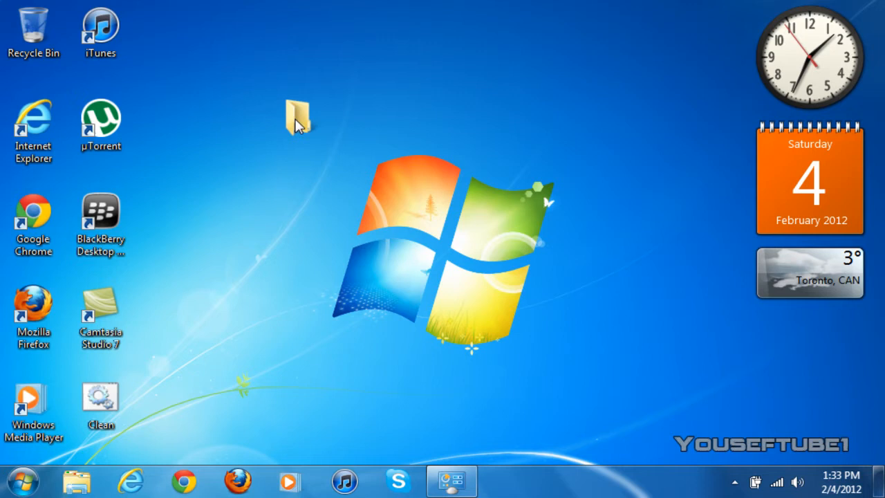
click(297, 117)
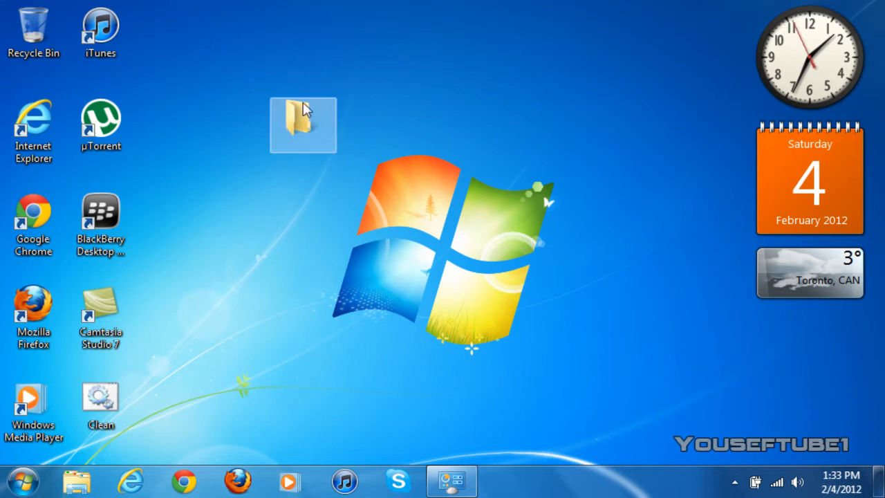
mouse_move(302, 124)
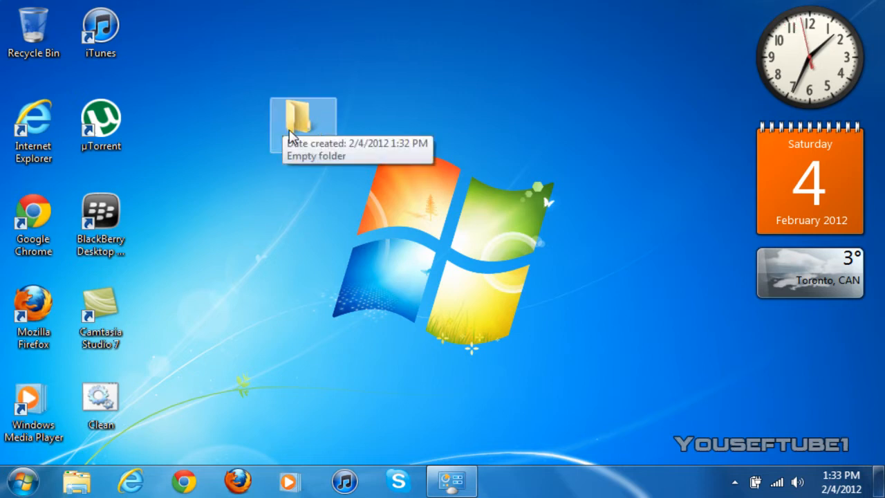
mouse_move(310, 127)
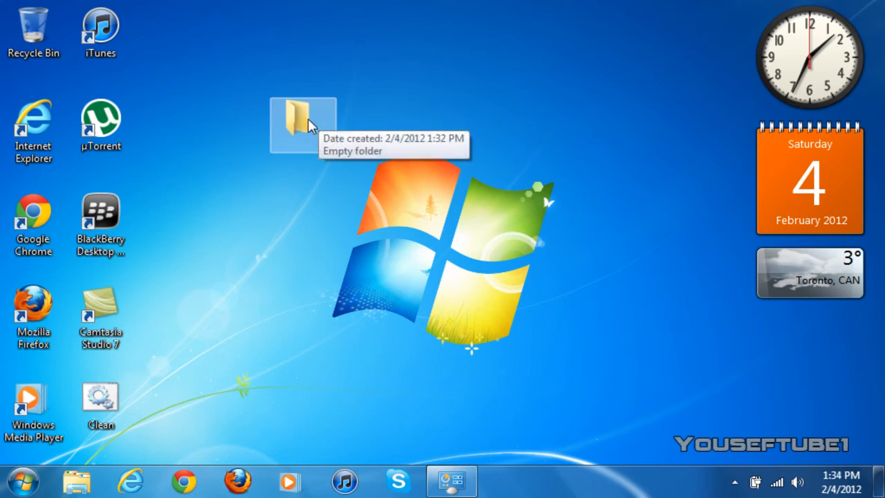
Step: In the folder's Properties Customize settings, choose a blank icon via Change Icon
right_click(303, 124)
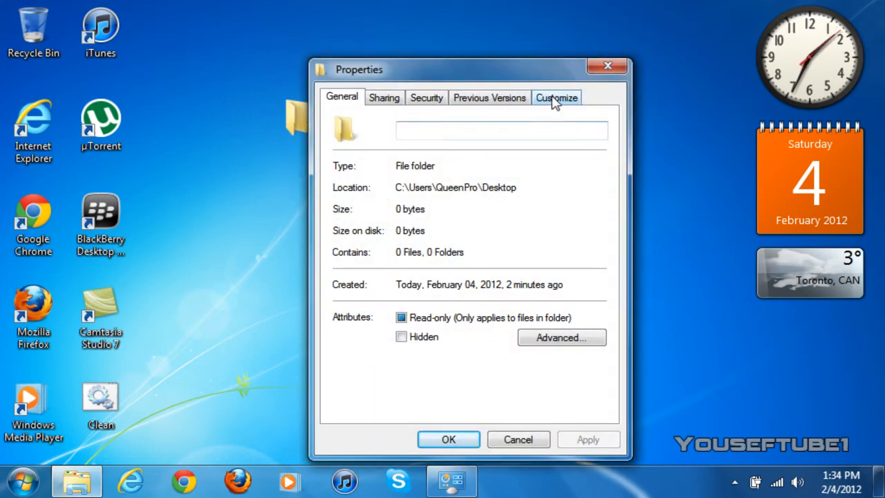
click(556, 97)
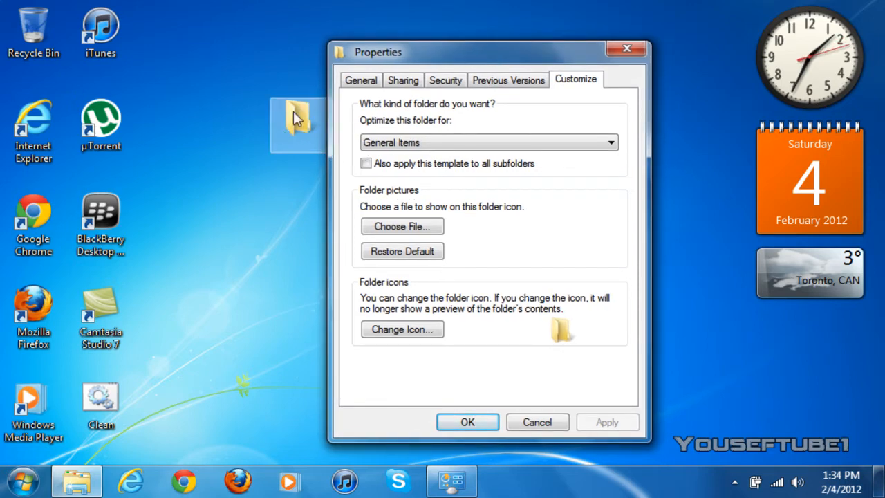
mouse_move(574, 127)
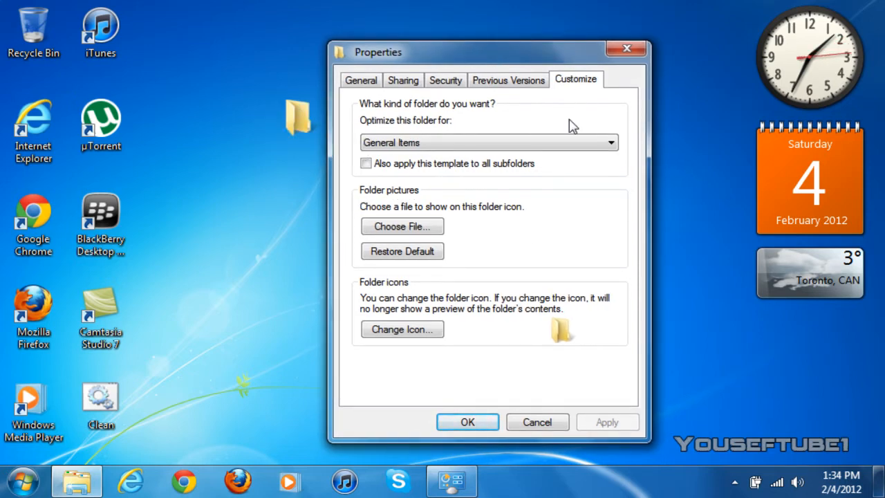
click(401, 330)
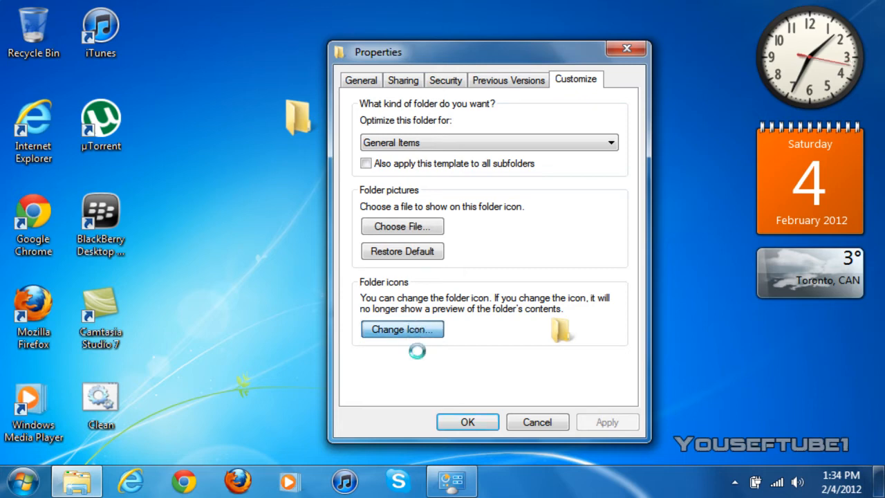
click(401, 329)
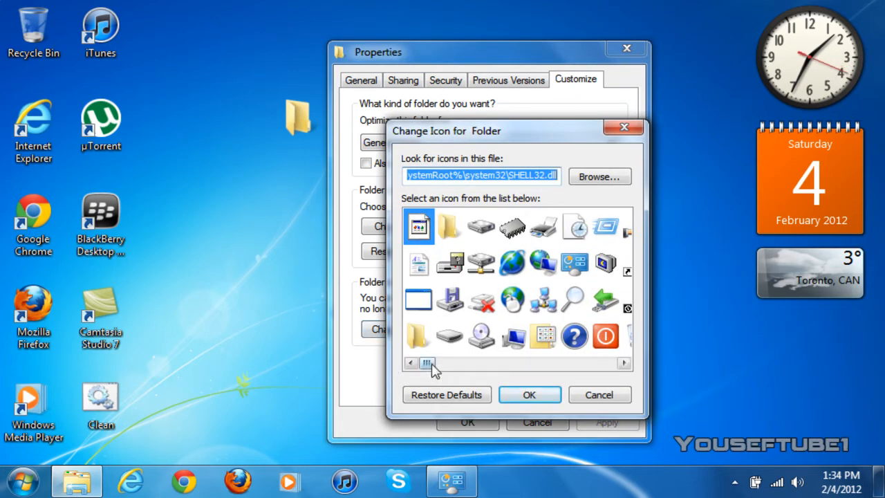
click(435, 362)
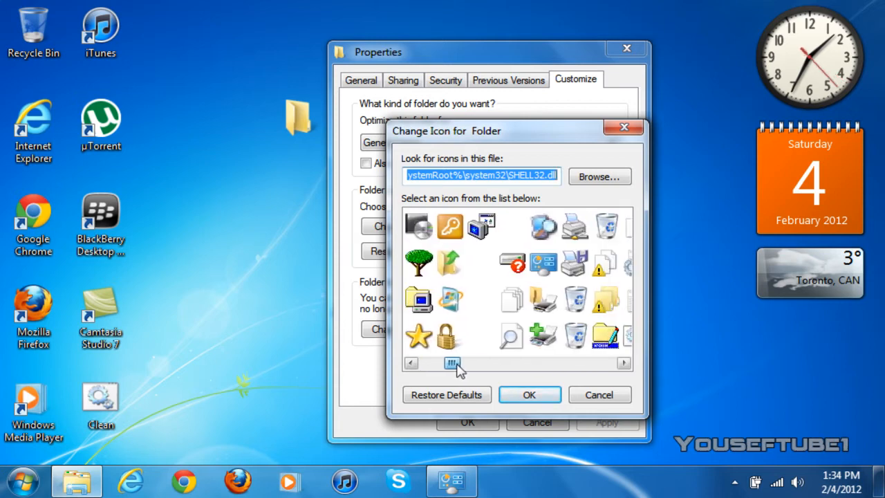
mouse_move(484, 338)
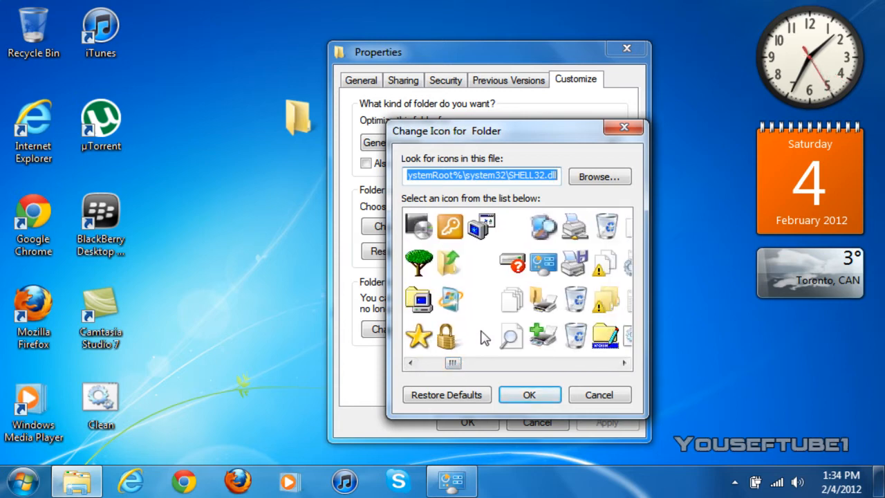
mouse_move(481, 265)
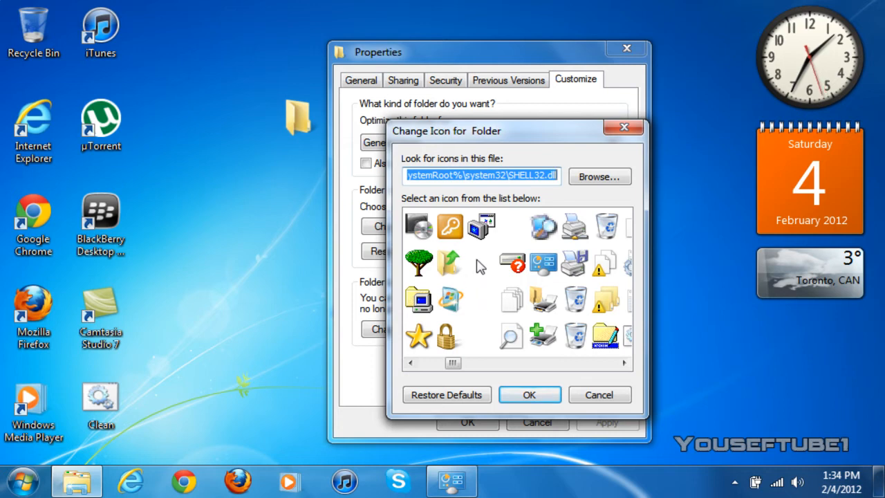
click(481, 262)
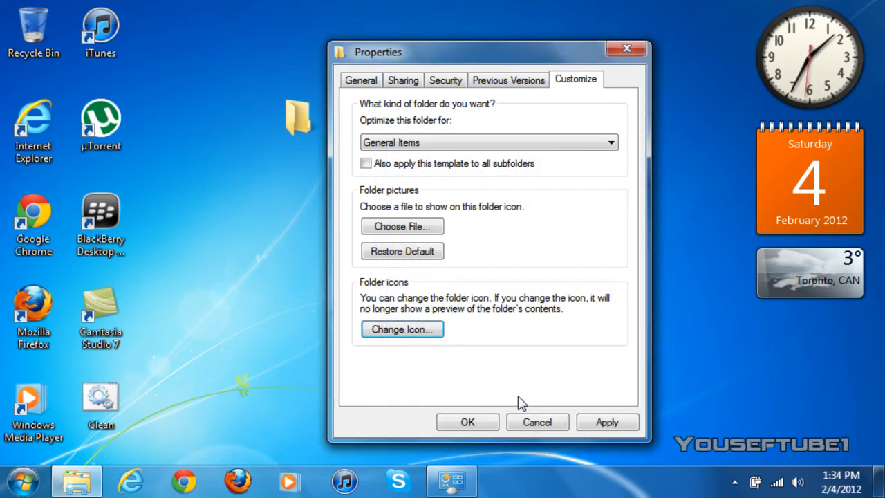
mouse_move(615, 304)
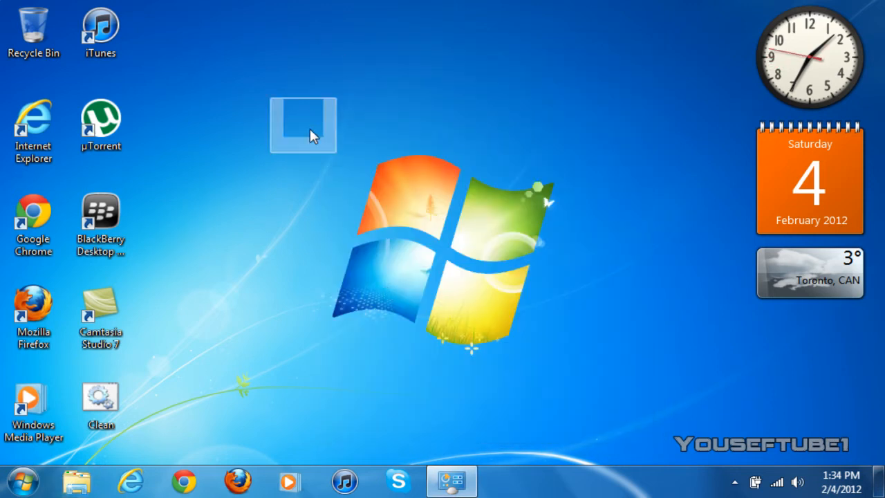
mouse_move(309, 123)
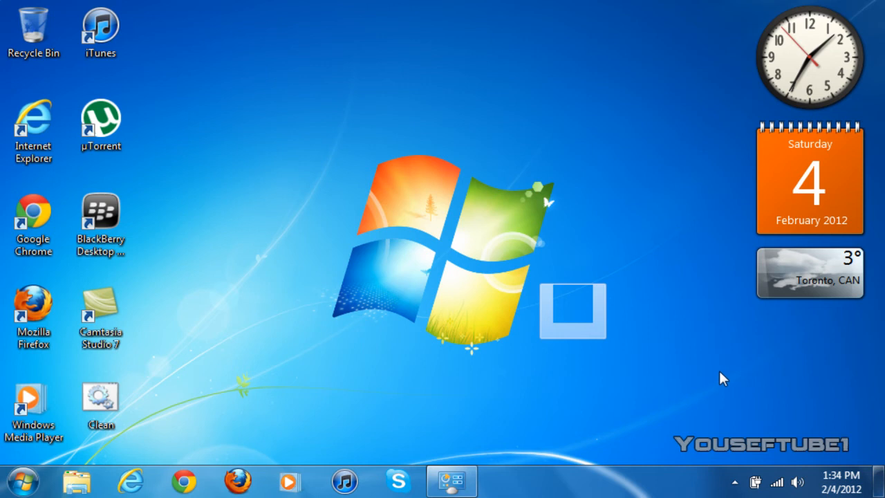
Step: Move the Clean batch file from the desktop into the invisible folder and close its window
drag(573, 309, 303, 125)
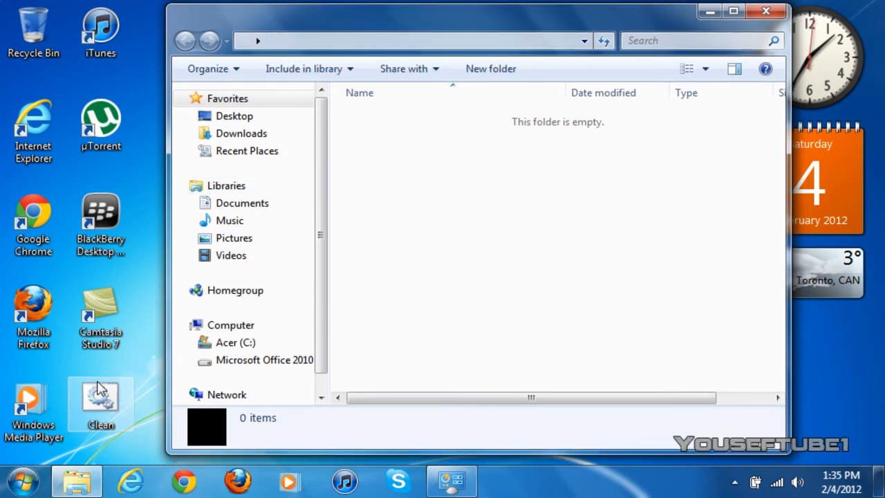
drag(99, 398, 431, 149)
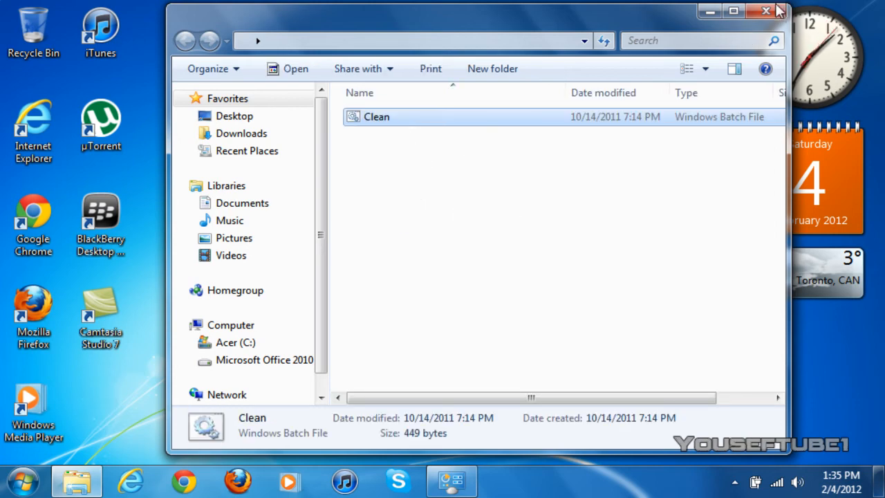
click(764, 11)
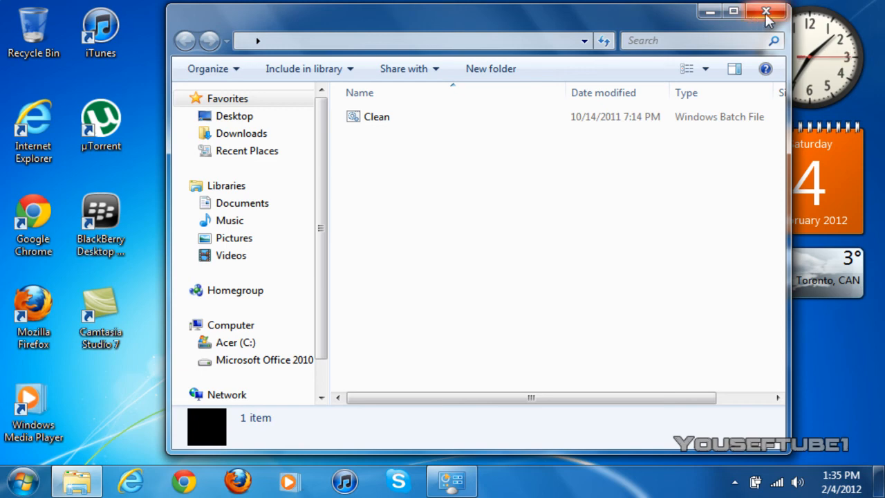
mouse_move(766, 13)
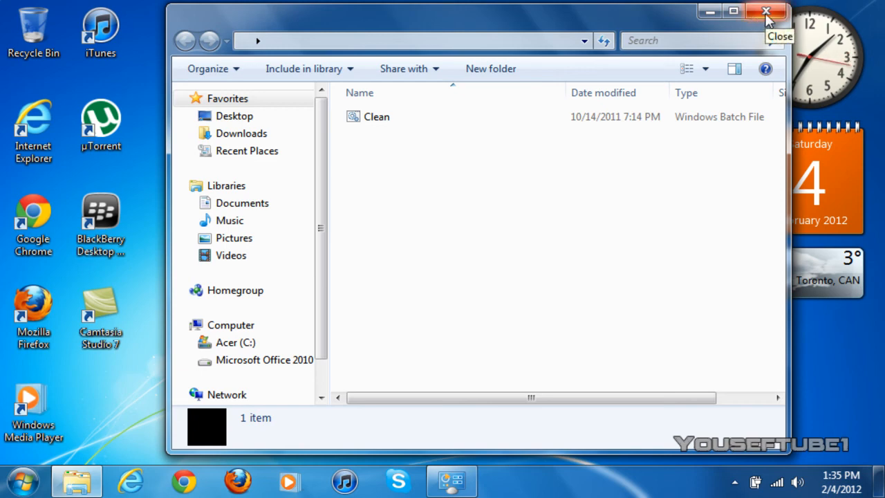
click(766, 11)
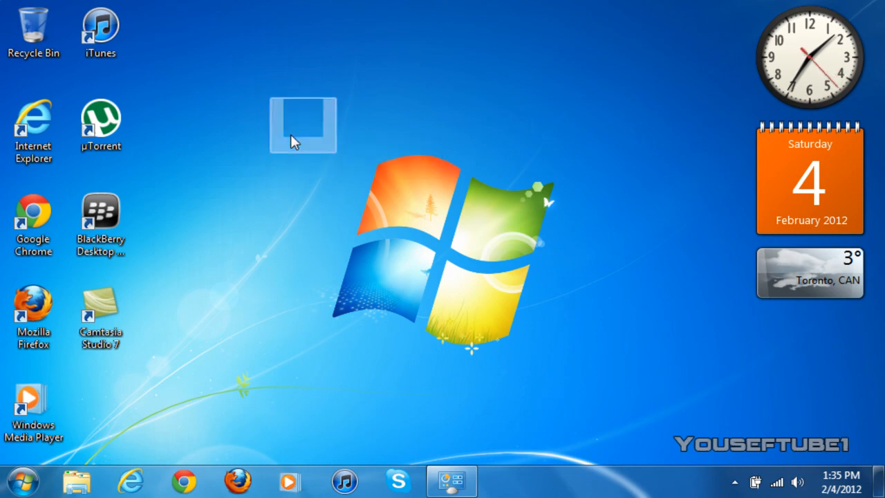
mouse_move(303, 125)
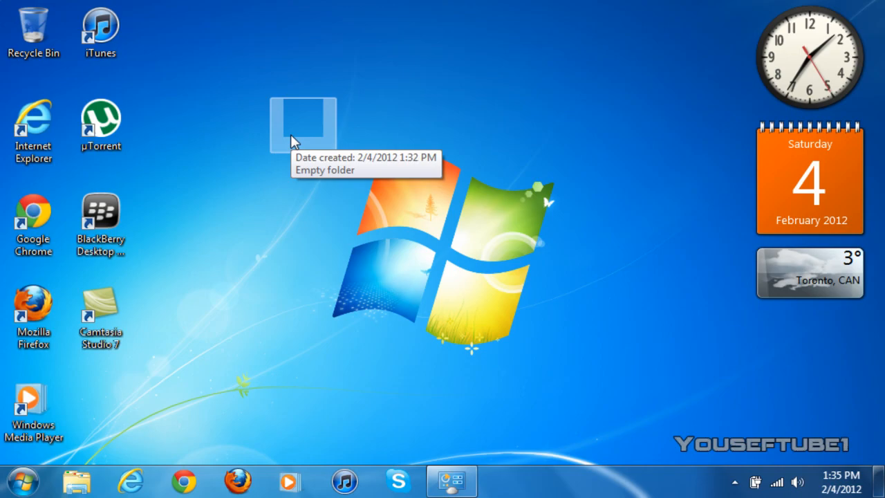